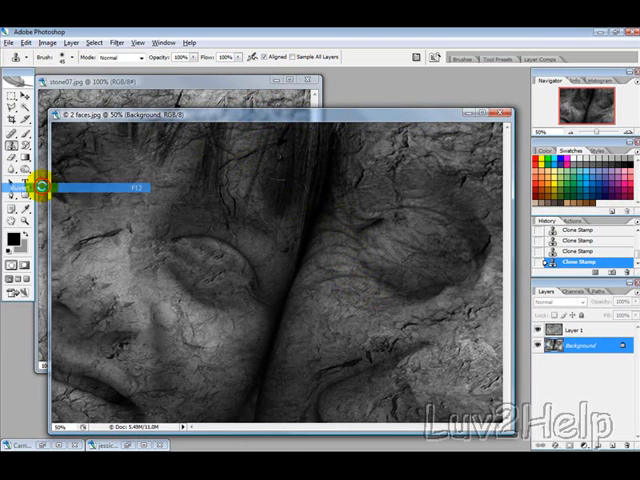
# - Desaturate the two-faces photo via Image > Adjustments so it becomes black and white
pyautogui.click(10, 42)
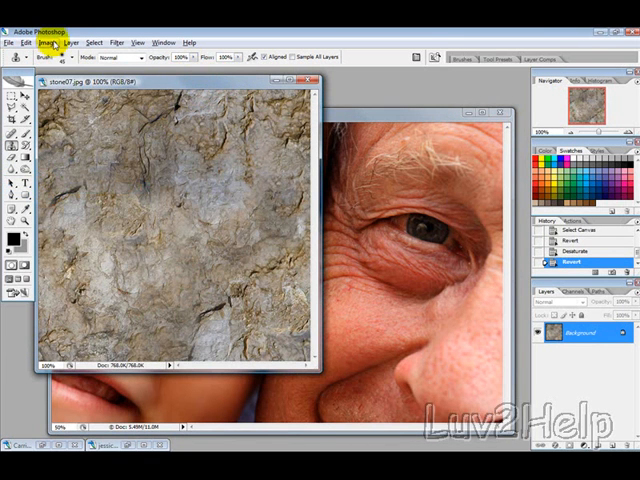
pyautogui.click(44, 42)
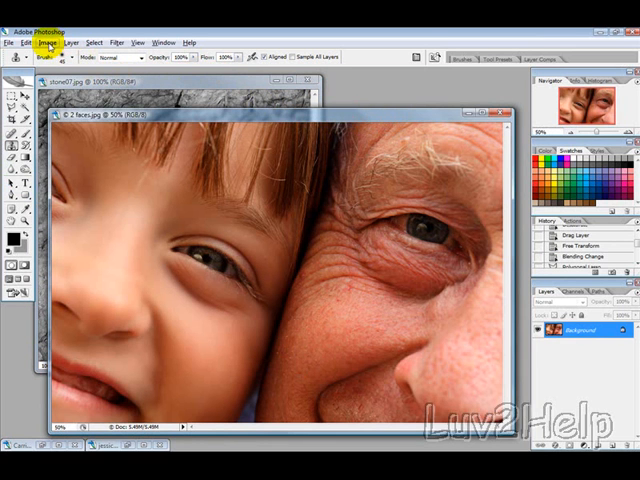
pyautogui.click(52, 42)
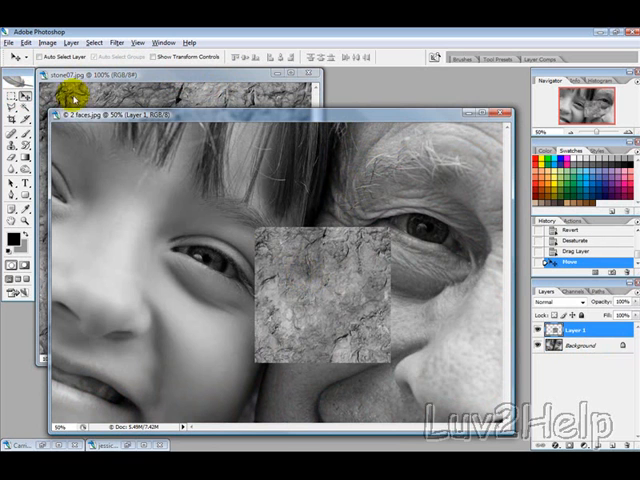
# - Free-transform the pasted stone texture to cover the whole photo and blend it in Overlay mode
pyautogui.click(24, 42)
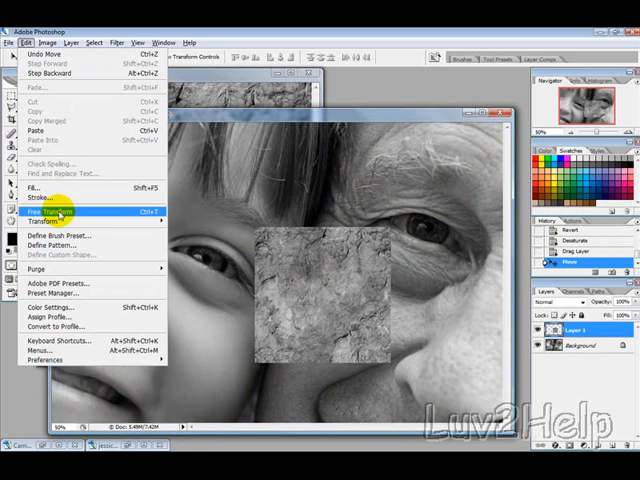
pyautogui.click(48, 212)
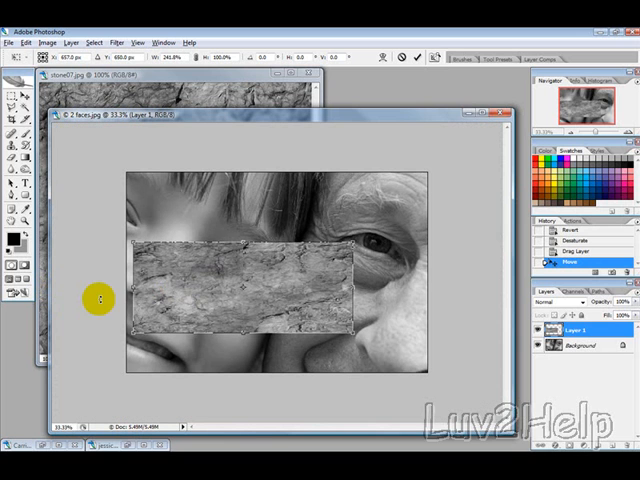
pyautogui.moveTo(98, 298); pyautogui.dragTo(340, 296)
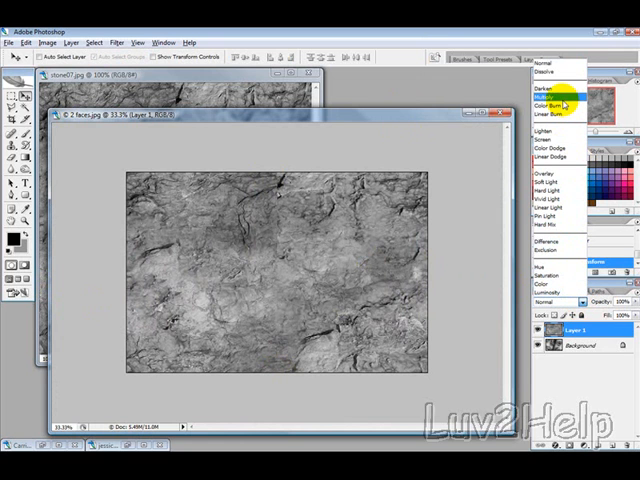
pyautogui.click(546, 94)
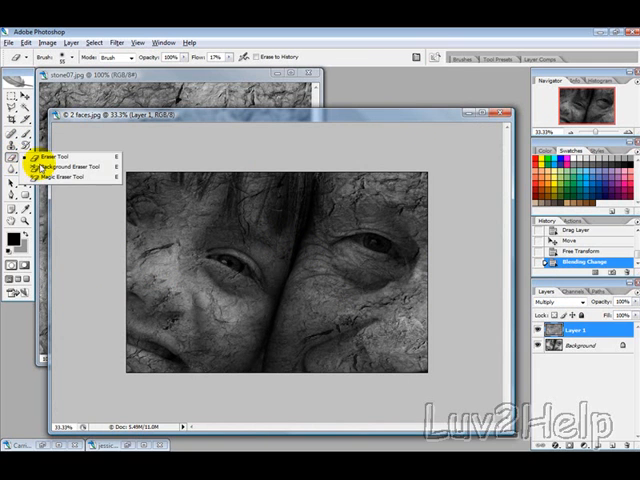
# - Erase the texture layer over the left and right eyes so the original eyes show through
pyautogui.click(590, 348)
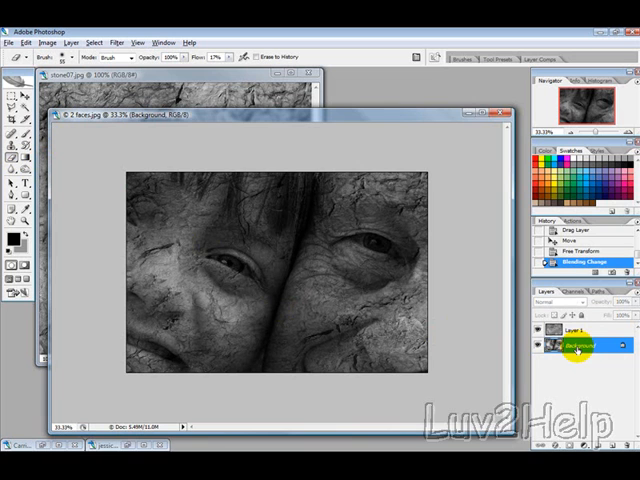
pyautogui.click(218, 252)
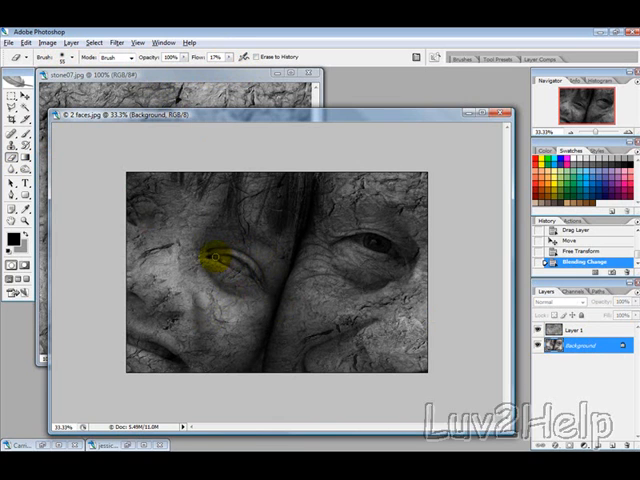
pyautogui.click(210, 264)
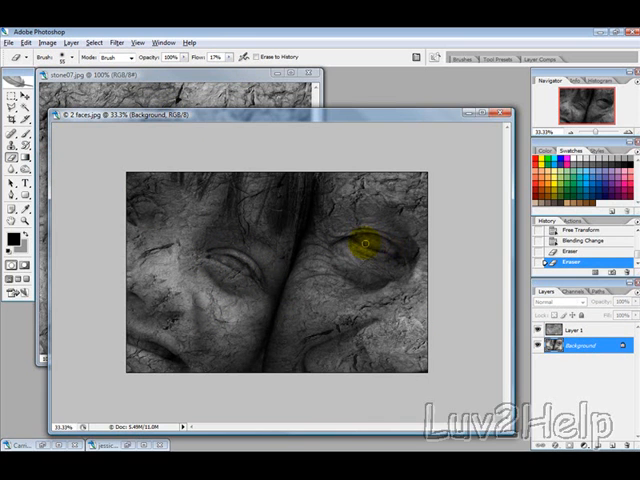
pyautogui.moveTo(360, 244); pyautogui.dragTo(396, 252)
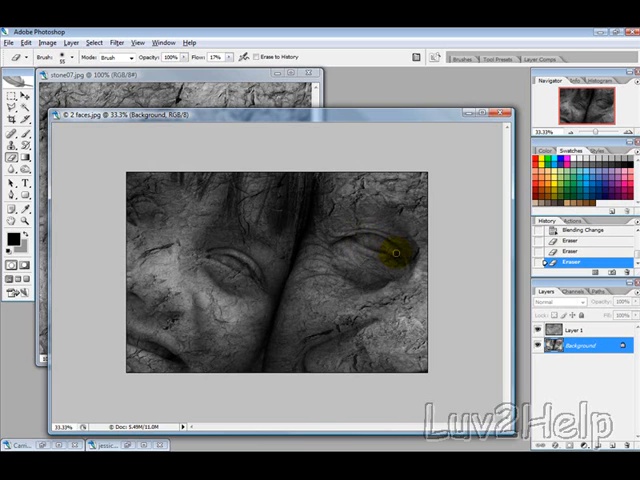
pyautogui.moveTo(396, 252); pyautogui.dragTo(248, 268)
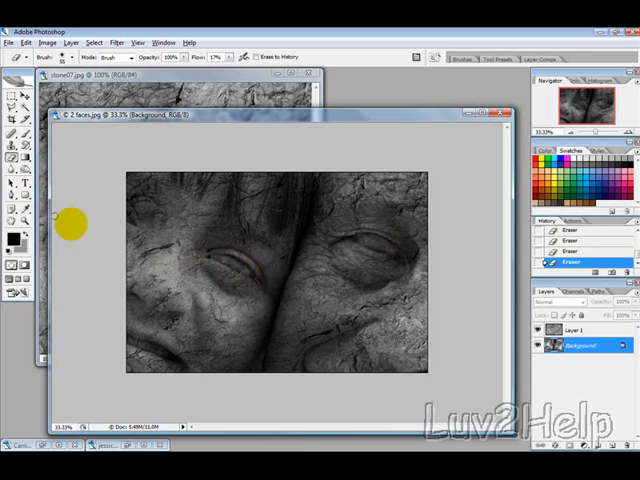
# - Clone-stamp leftover marks around the left eye so it blends with the stone
pyautogui.moveTo(70, 224); pyautogui.dragTo(240, 272)
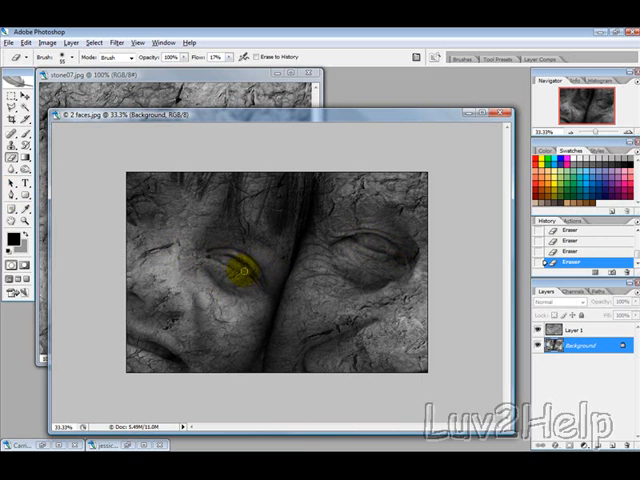
pyautogui.moveTo(240, 276); pyautogui.dragTo(216, 264)
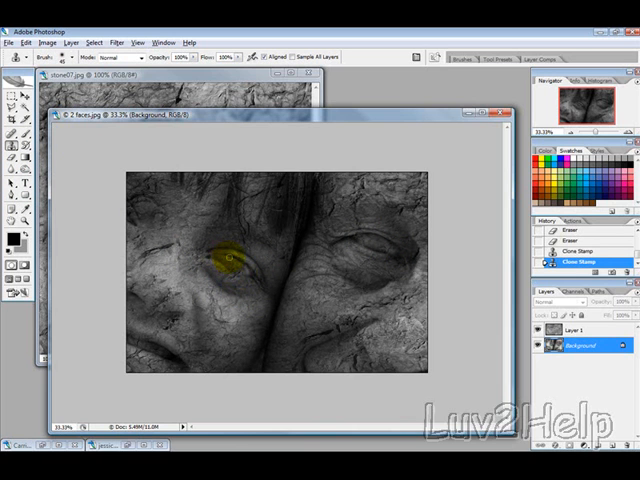
pyautogui.moveTo(228, 258); pyautogui.dragTo(254, 276)
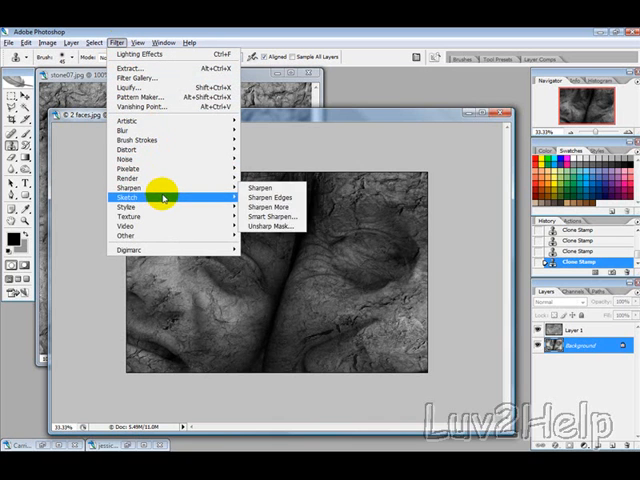
pyautogui.moveTo(168, 180)
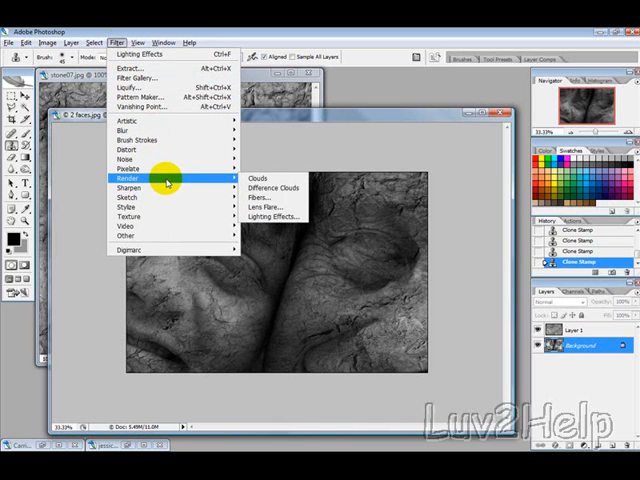
# - Apply a Lighting Effects spotlight to the stone-faced portrait and confirm it
pyautogui.click(274, 216)
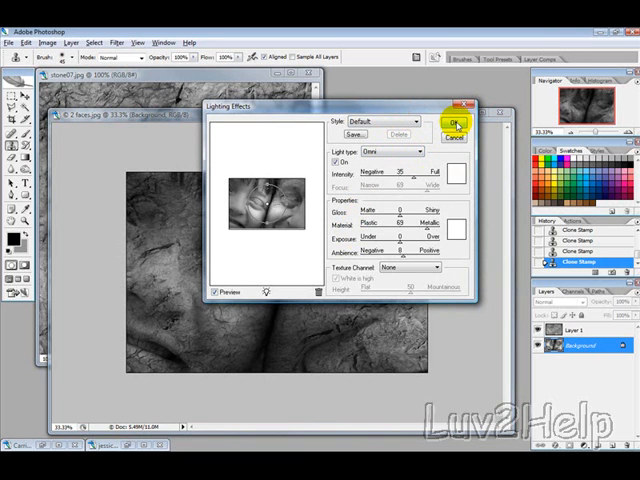
pyautogui.click(456, 122)
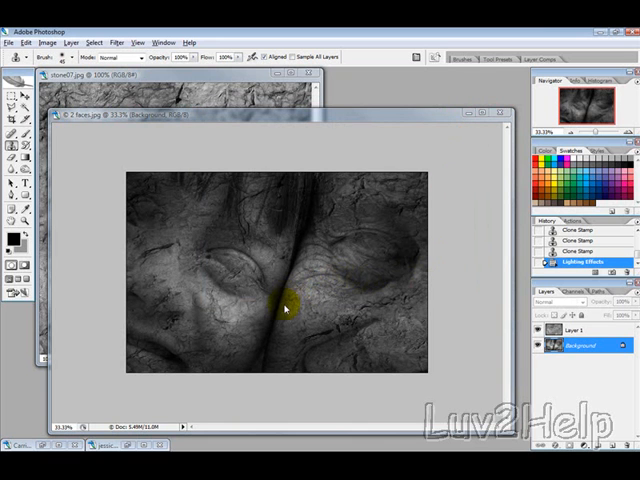